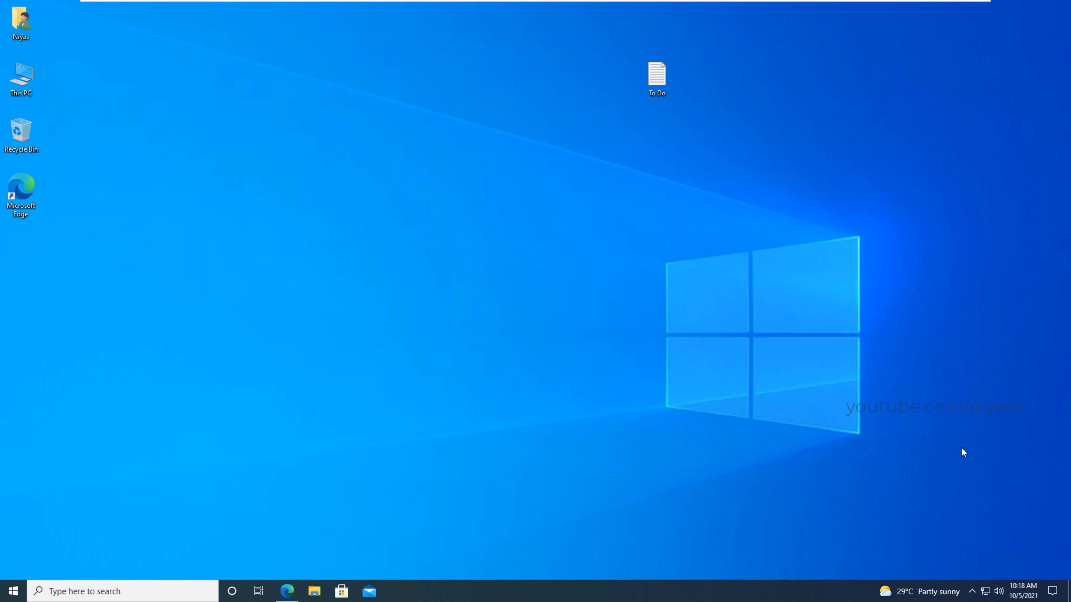
mouse_move(567, 372)
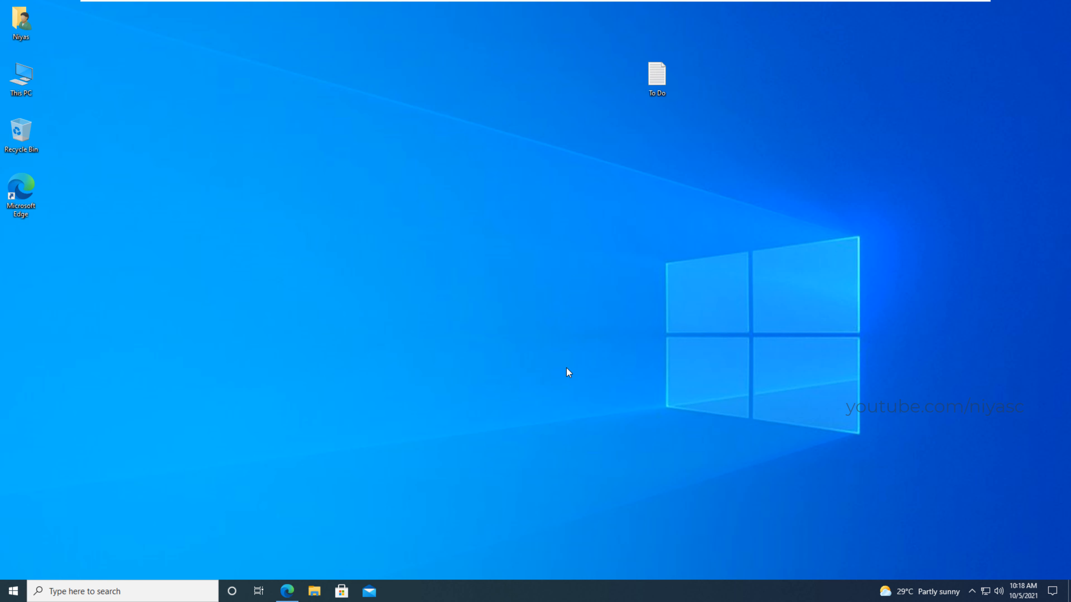
mouse_move(286, 590)
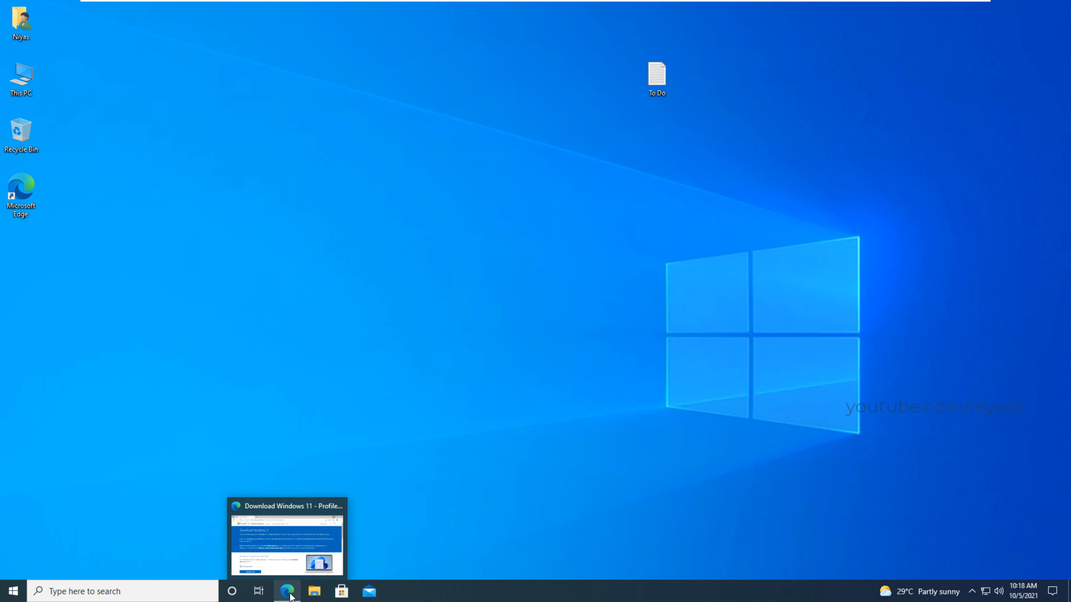
Step: Restore Edge's Download Windows 11 page and scroll to the Installation Assistant's Download Now option
click(286, 538)
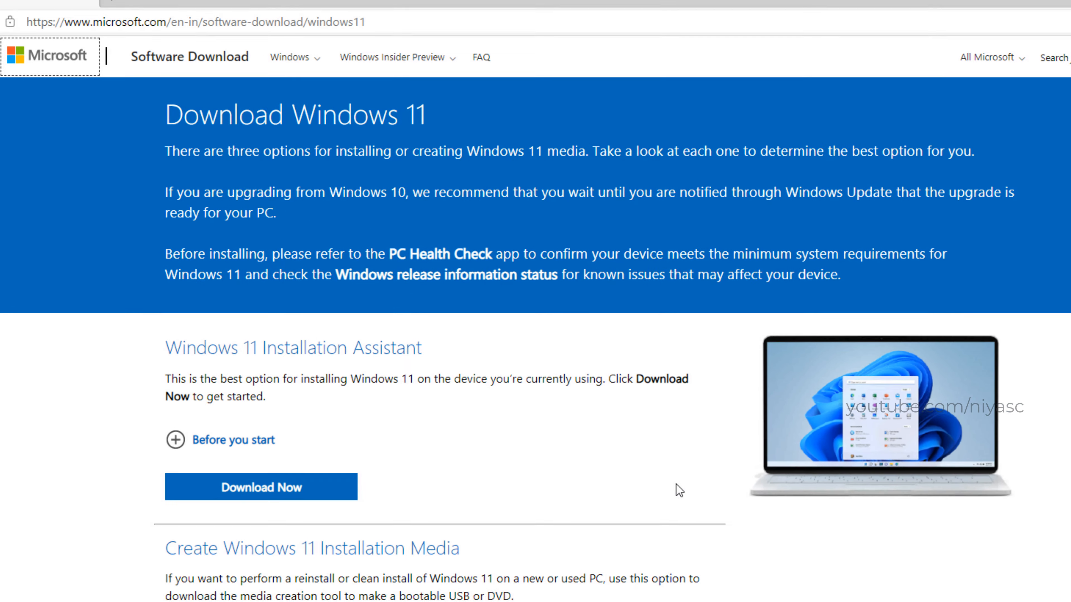
scroll(down, 3)
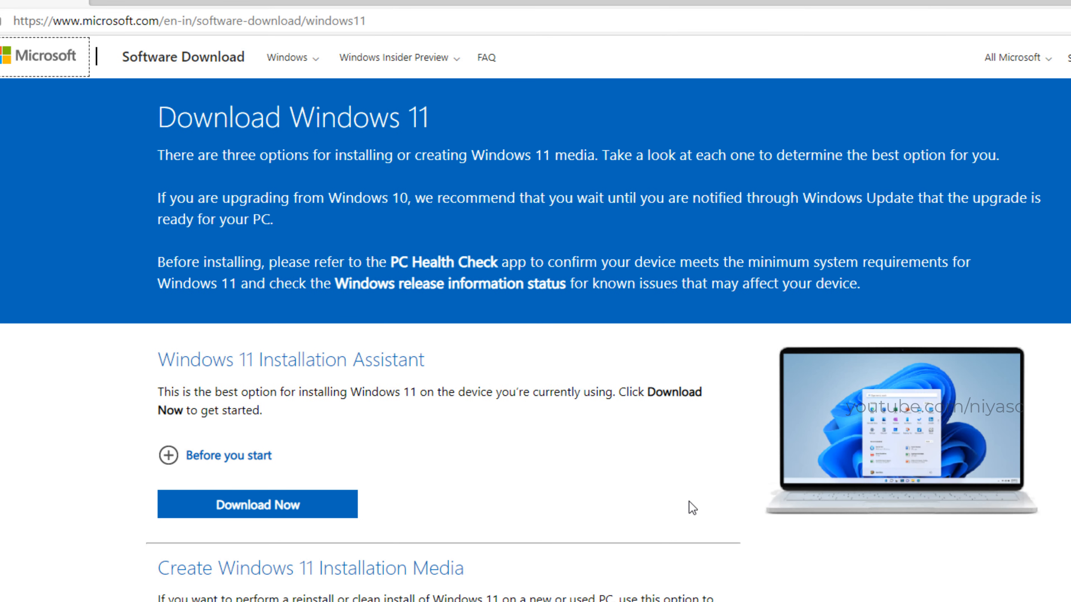
mouse_move(605, 205)
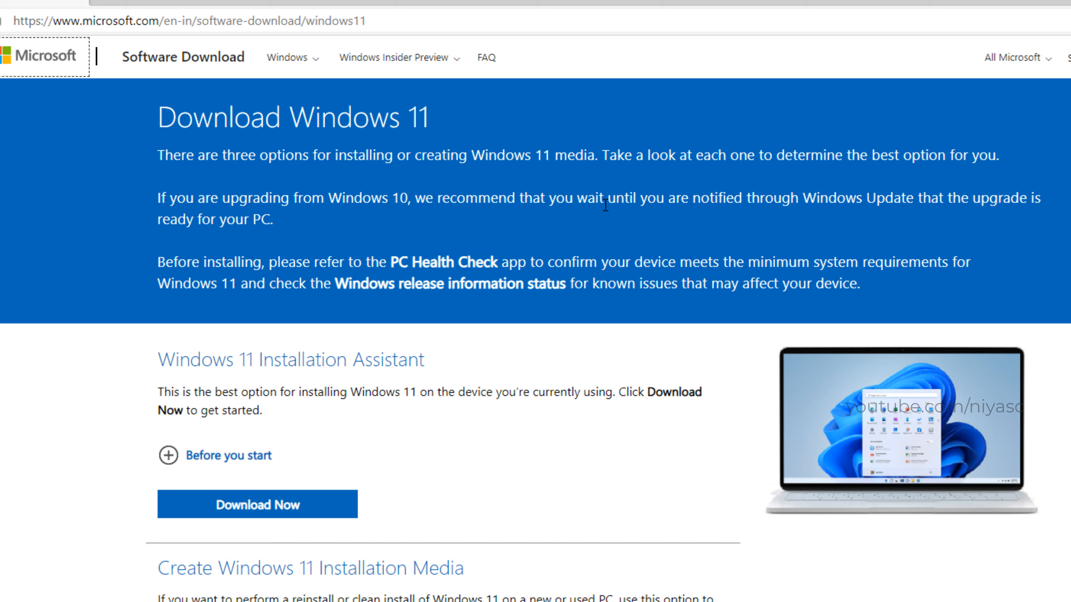
mouse_move(203, 216)
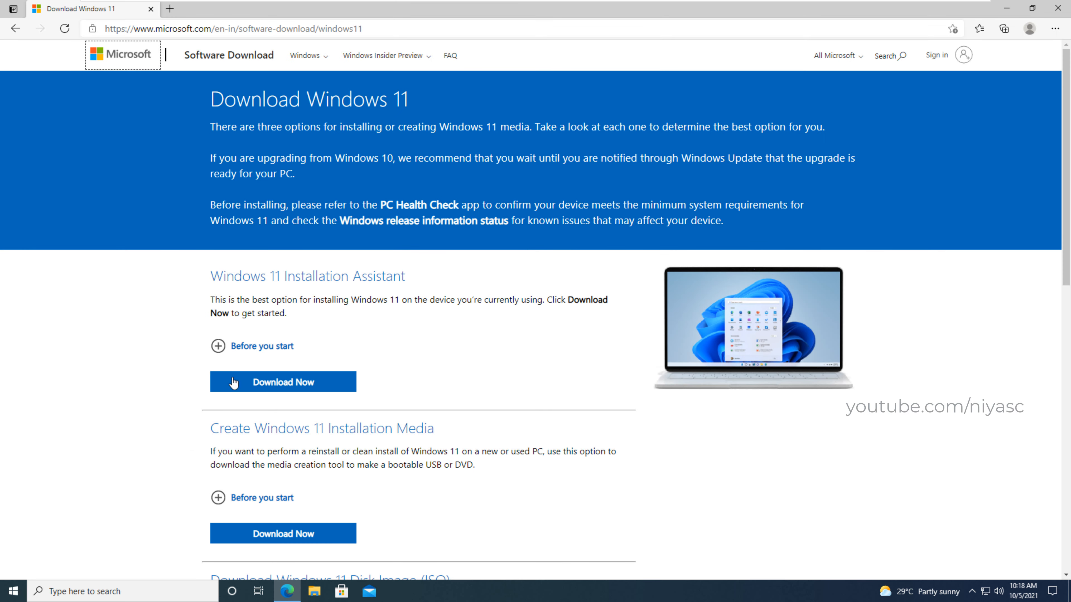
Step: Download the Windows 11 Installation Assistant, run the downloaded file and allow it to start
click(283, 382)
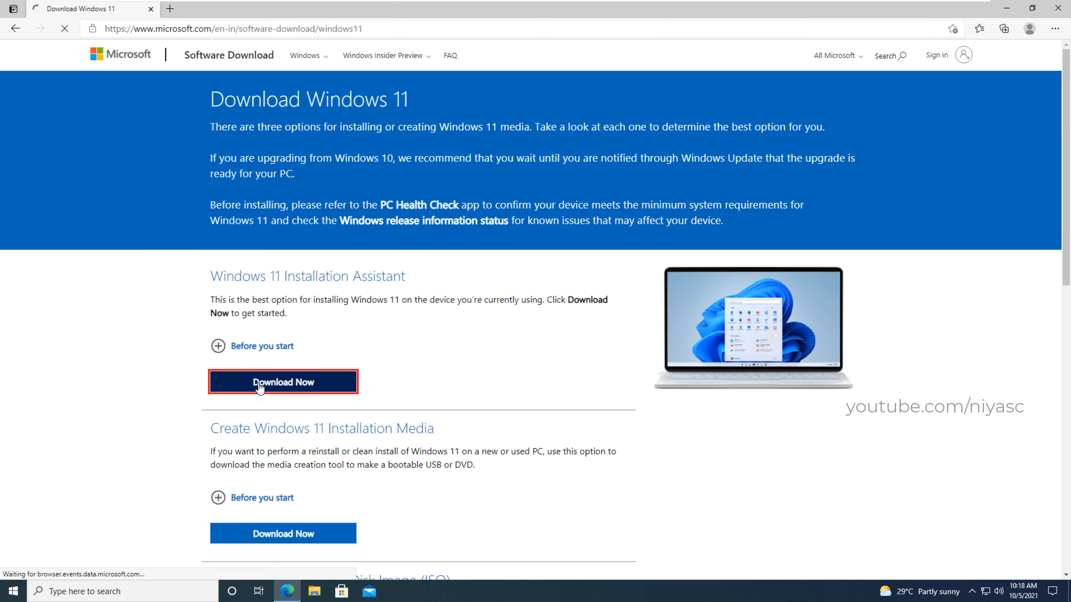
click(282, 382)
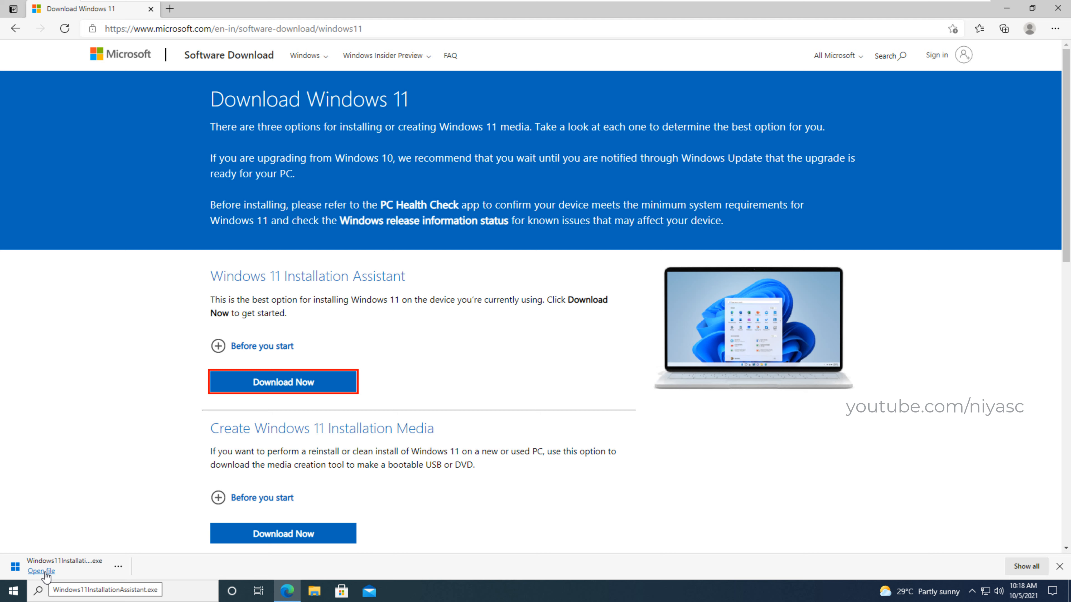
click(40, 571)
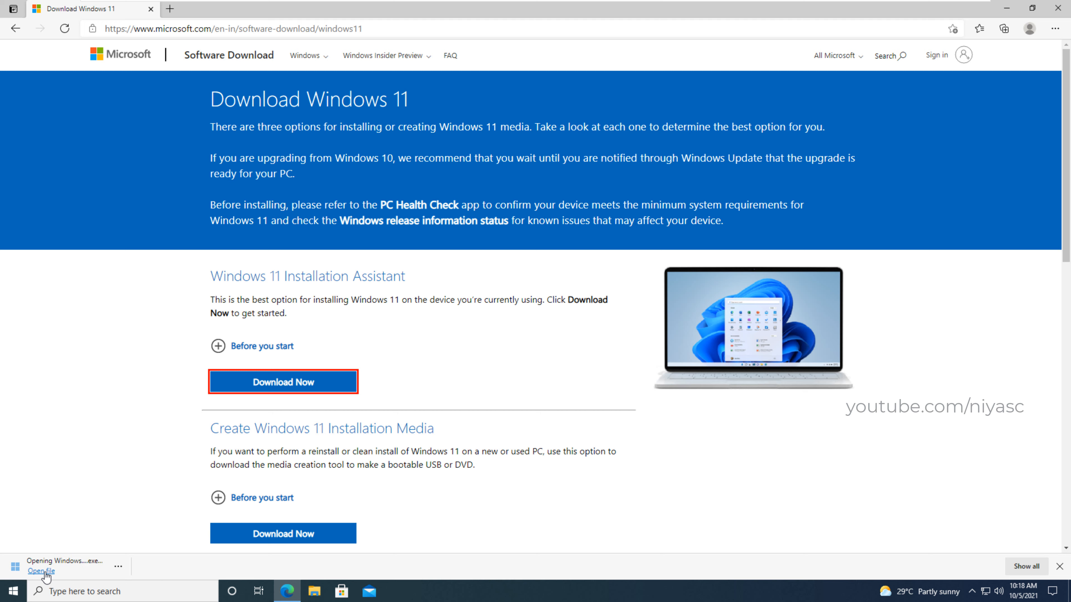
click(40, 571)
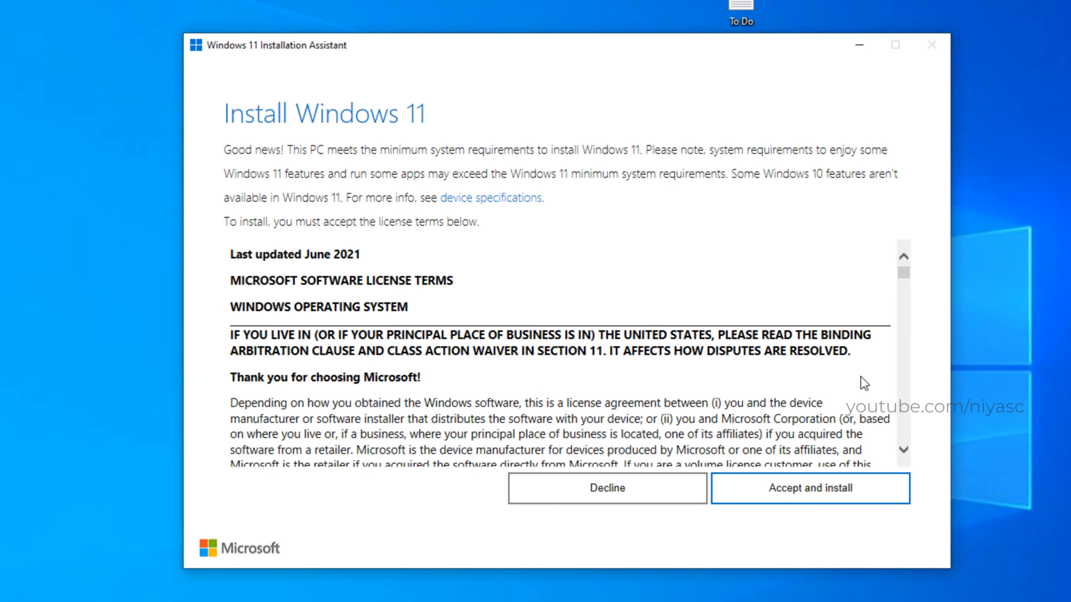
Step: Accept the license terms so the assistant begins Step 1 of 3: Downloading at 0%
click(810, 488)
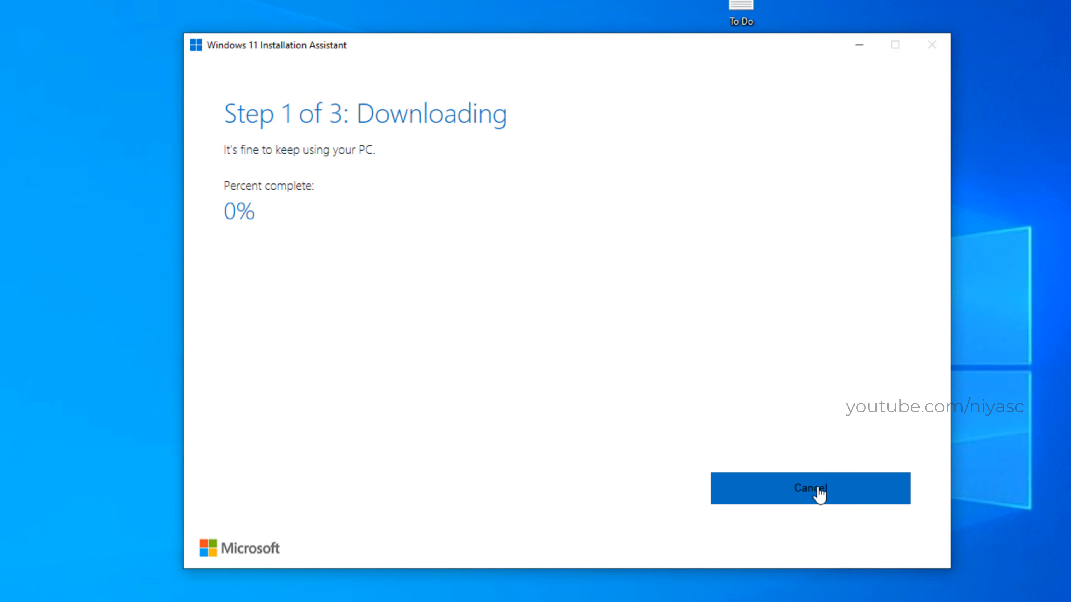
mouse_move(602, 422)
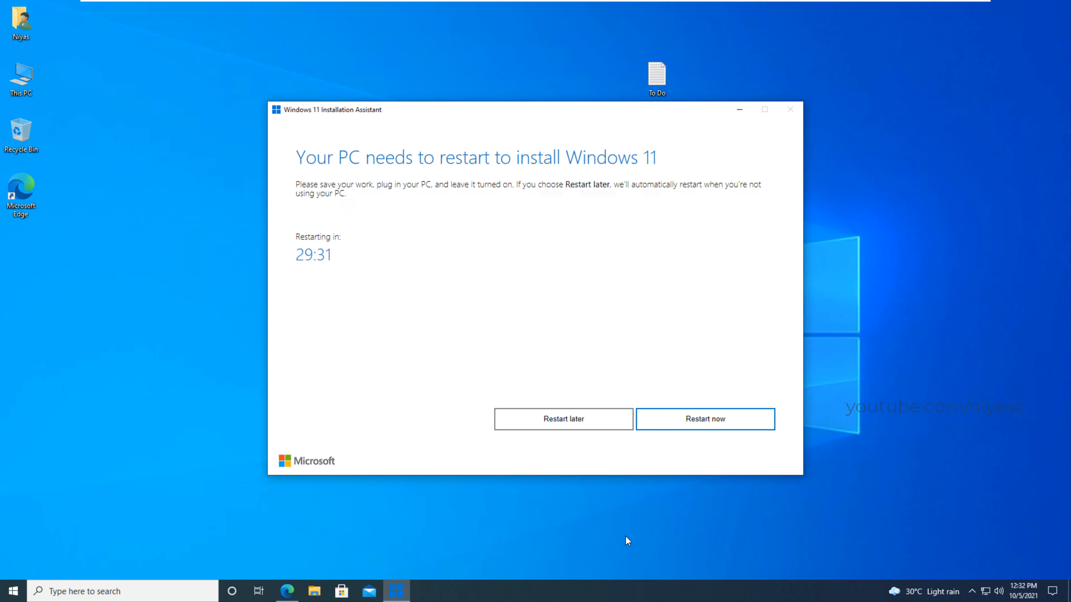
Step: Choose Restart now on 'Your PC needs to restart' so Windows 11 finishes installing
click(705, 419)
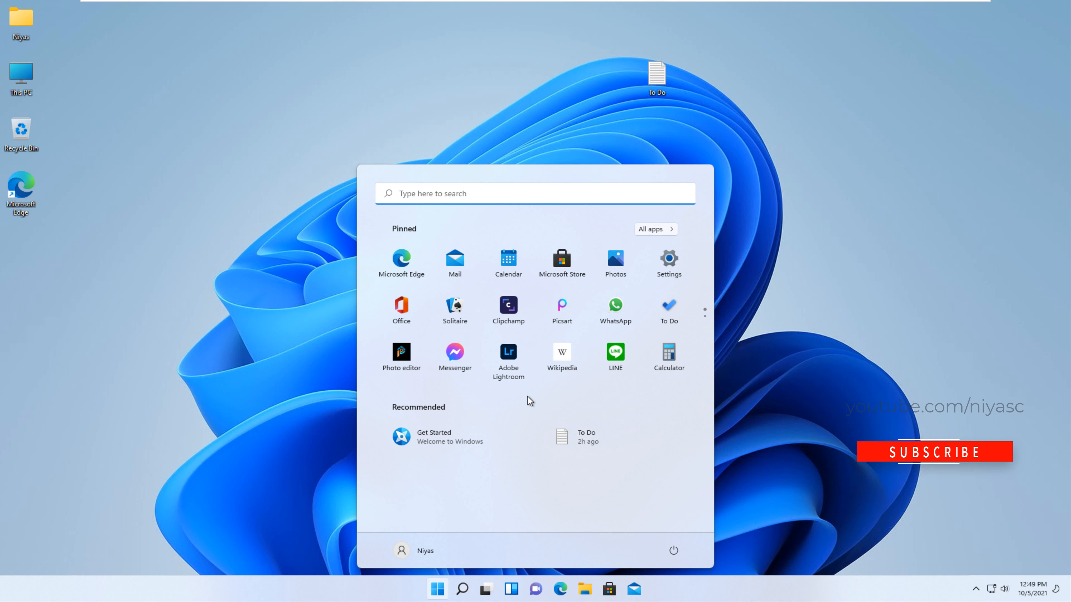
mouse_move(943, 459)
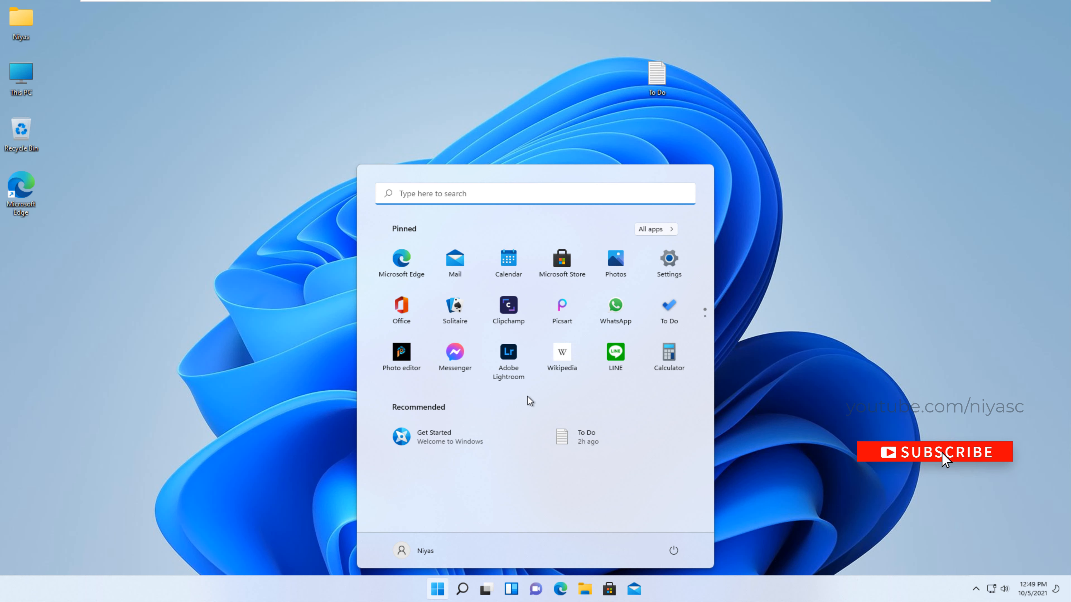